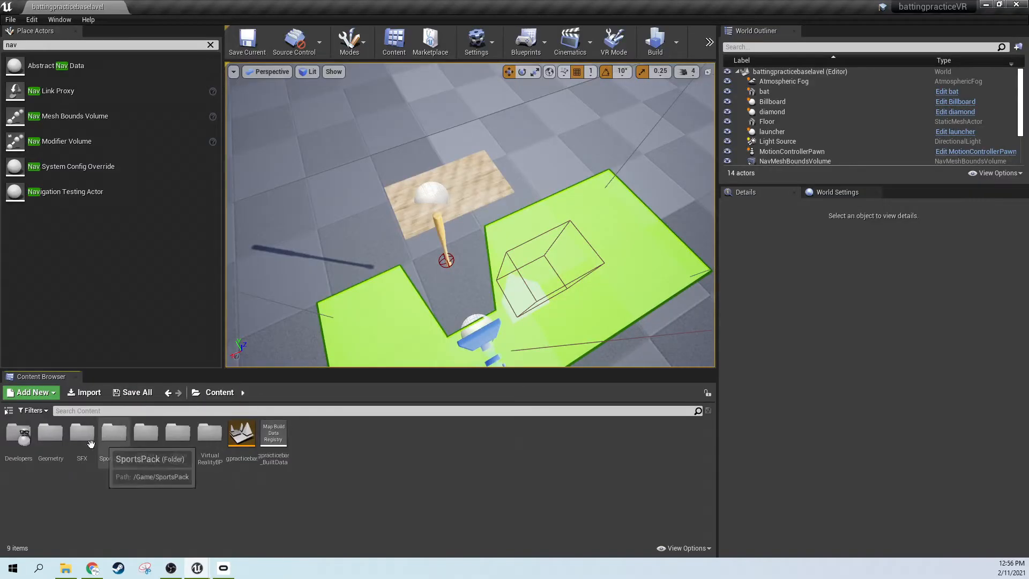
mouse_move(220, 392)
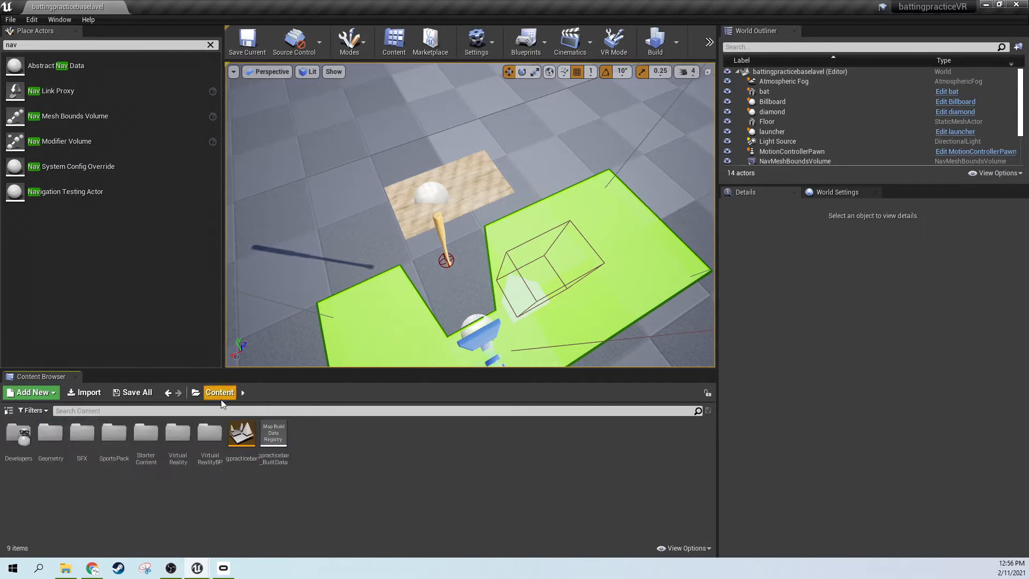
Open the StarterContent folder in the Content Browser to view its asset folders.
double_click(145, 435)
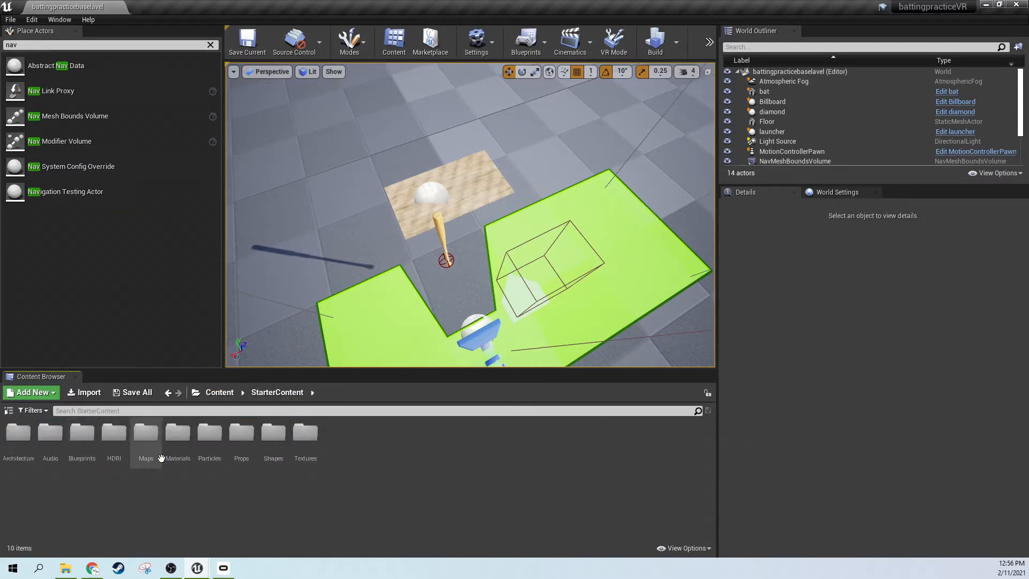
mouse_move(209, 439)
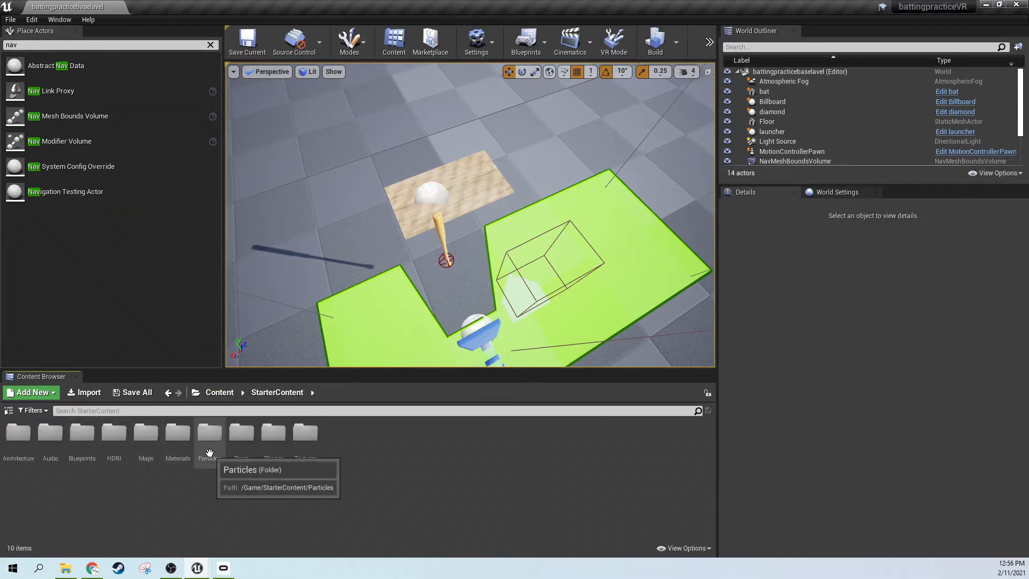
mouse_move(374, 435)
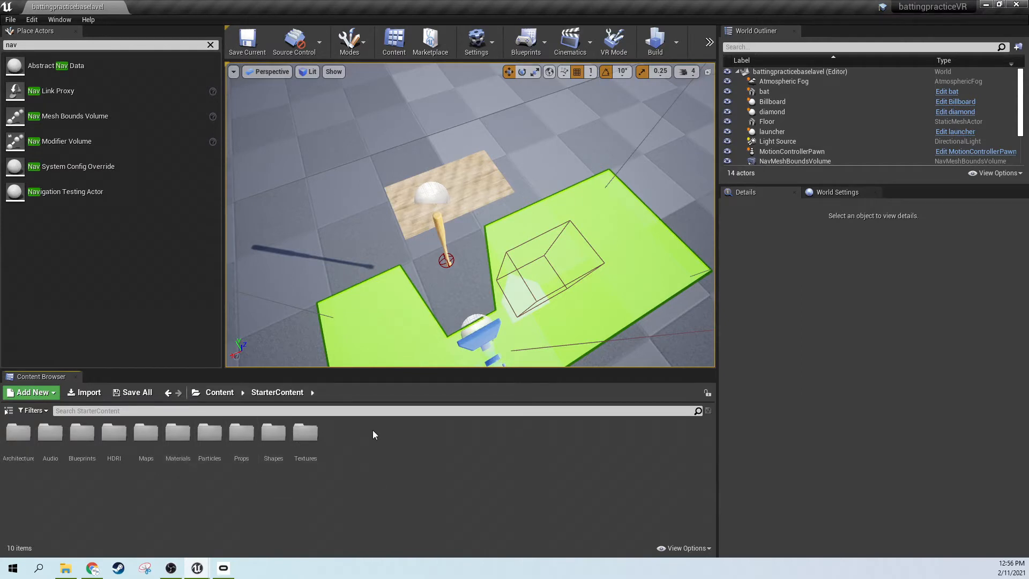